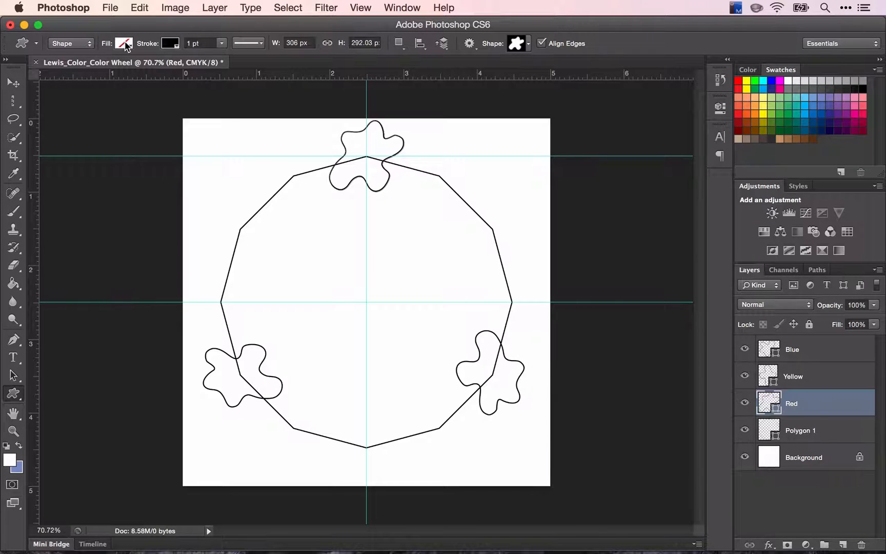
- Fill the top large splat with solid Pure Red
click(124, 43)
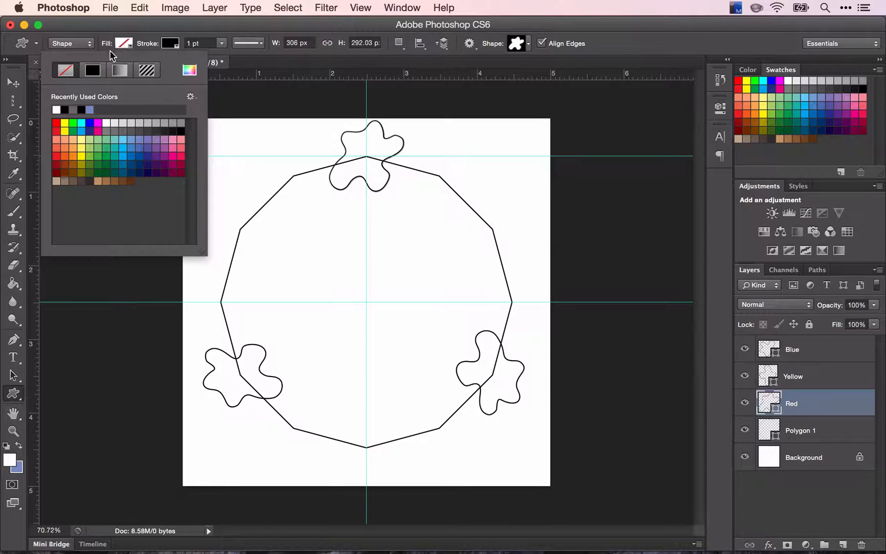
click(69, 131)
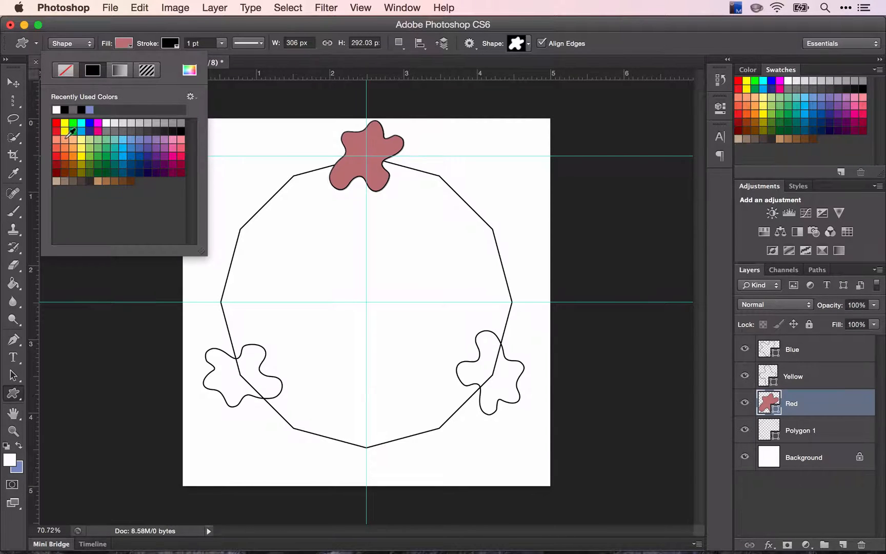
mouse_move(70, 153)
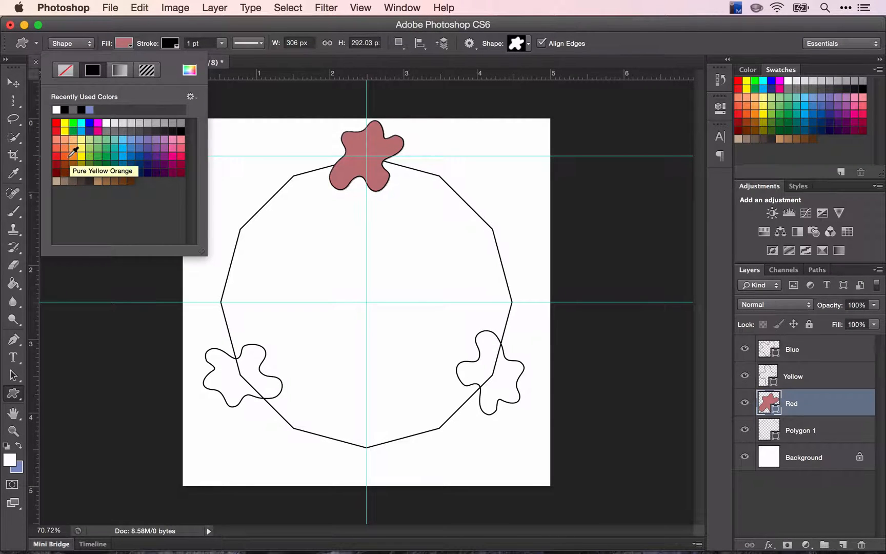
mouse_move(115, 151)
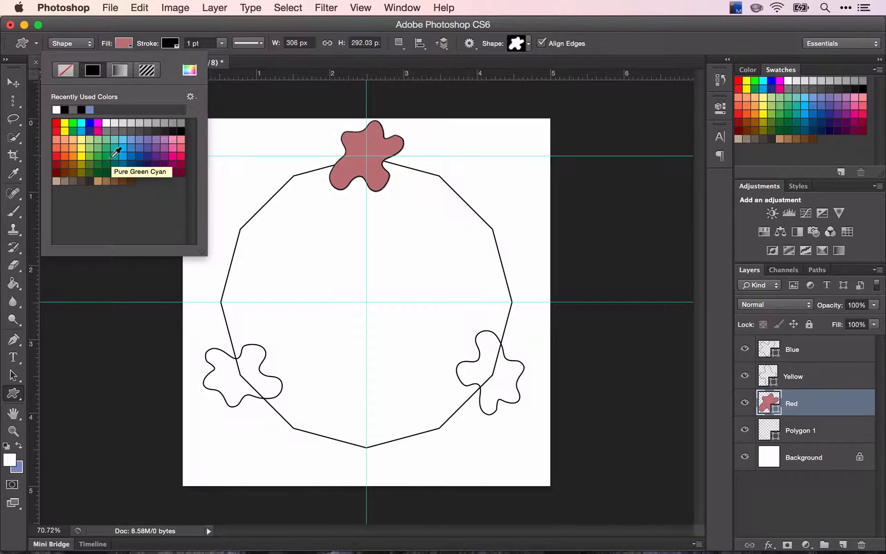
mouse_move(125, 154)
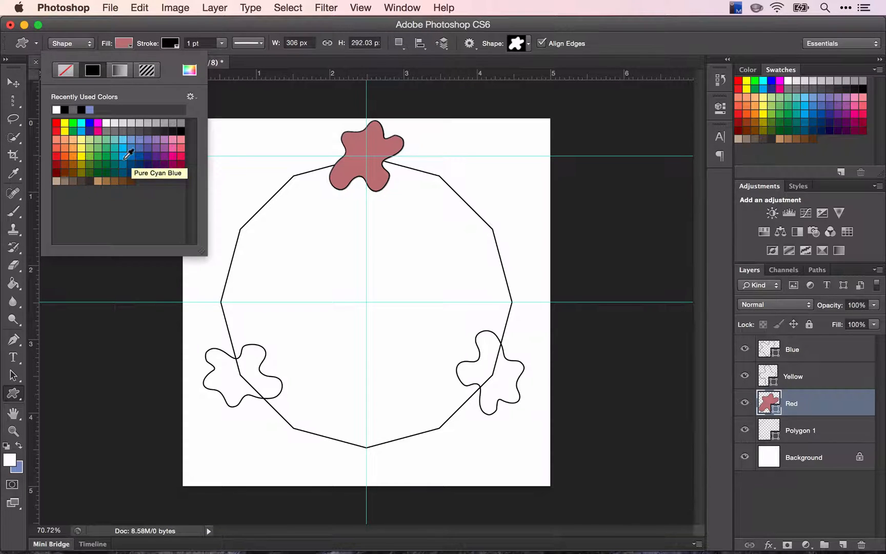
click(56, 123)
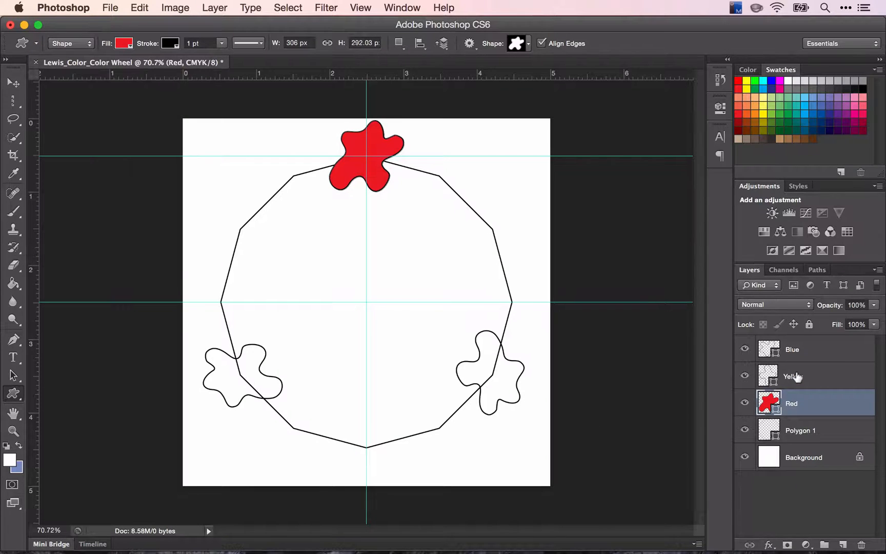
- Fill the right-hand splat Pure Yellow and start the blue fill for the lower-left splat
click(123, 43)
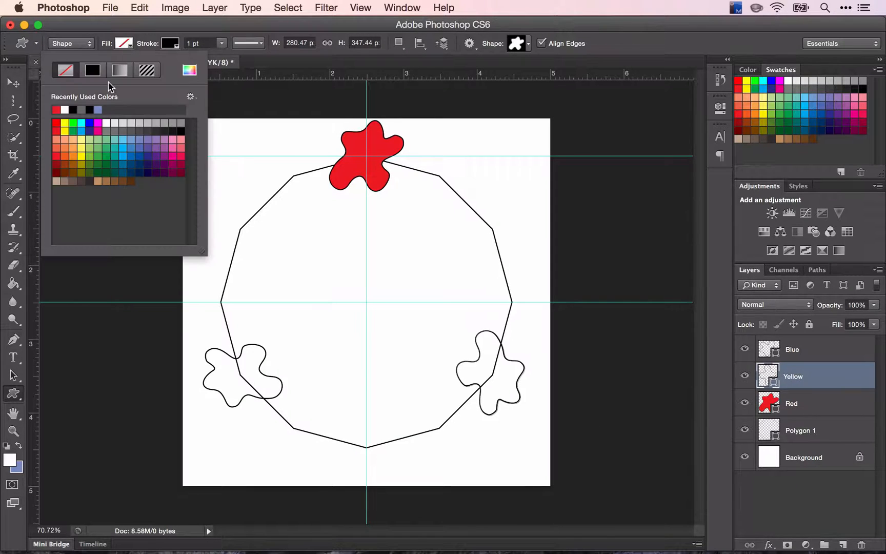
mouse_move(82, 153)
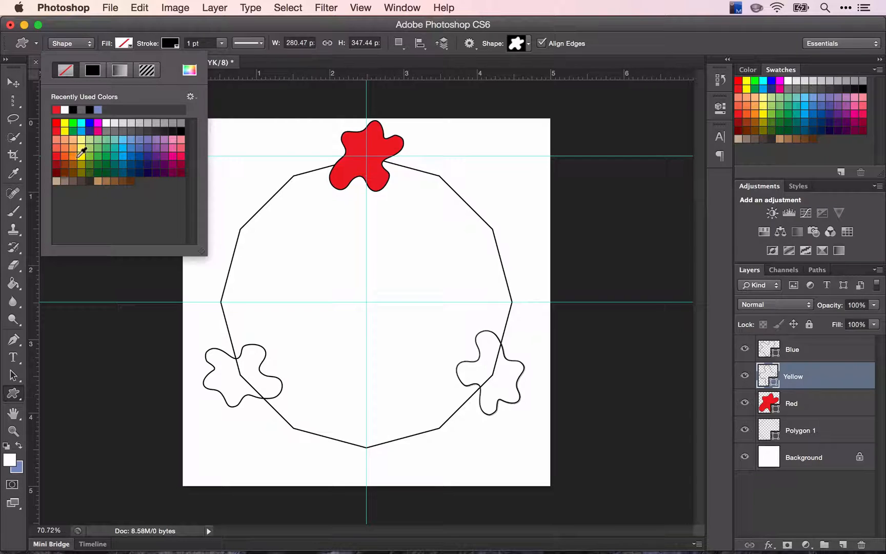
click(81, 123)
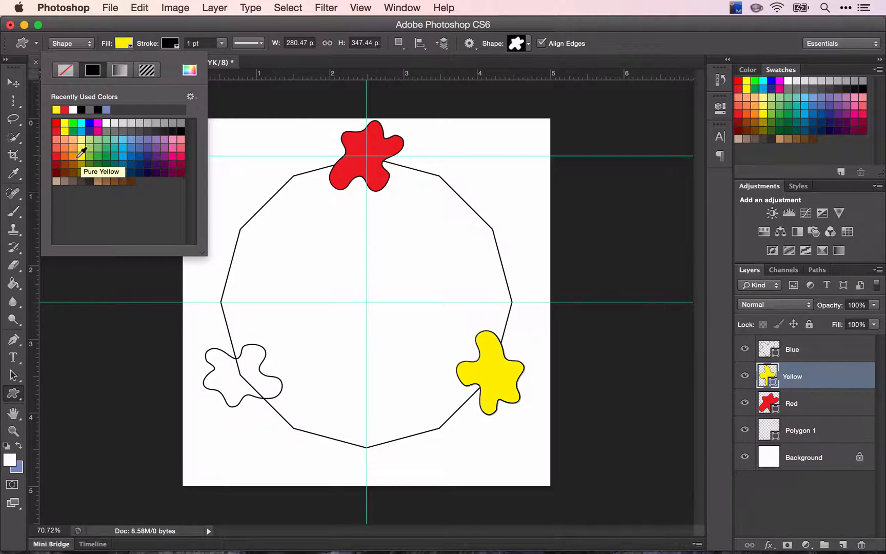
click(793, 349)
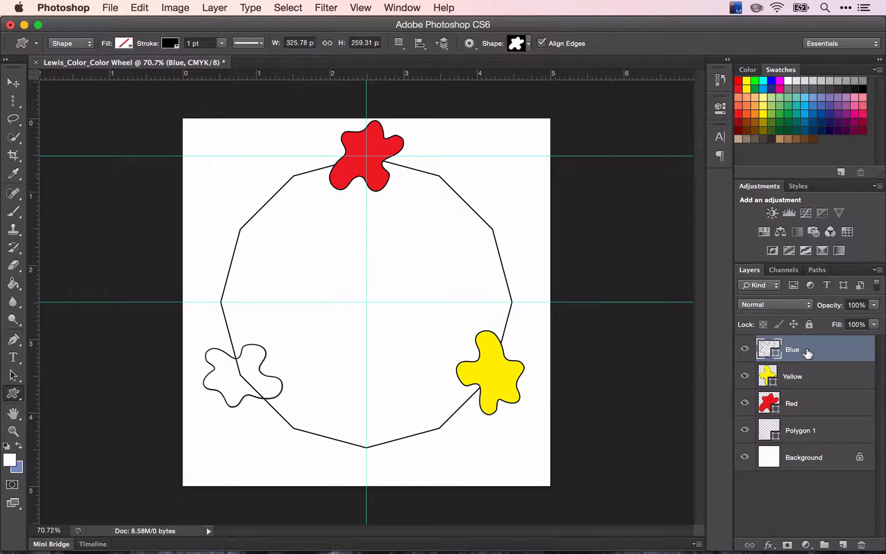
click(123, 43)
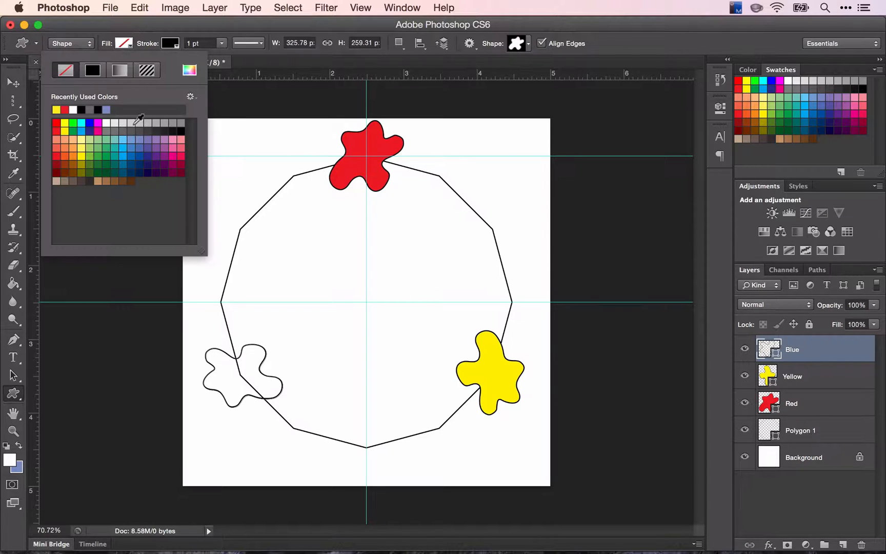
mouse_move(140, 152)
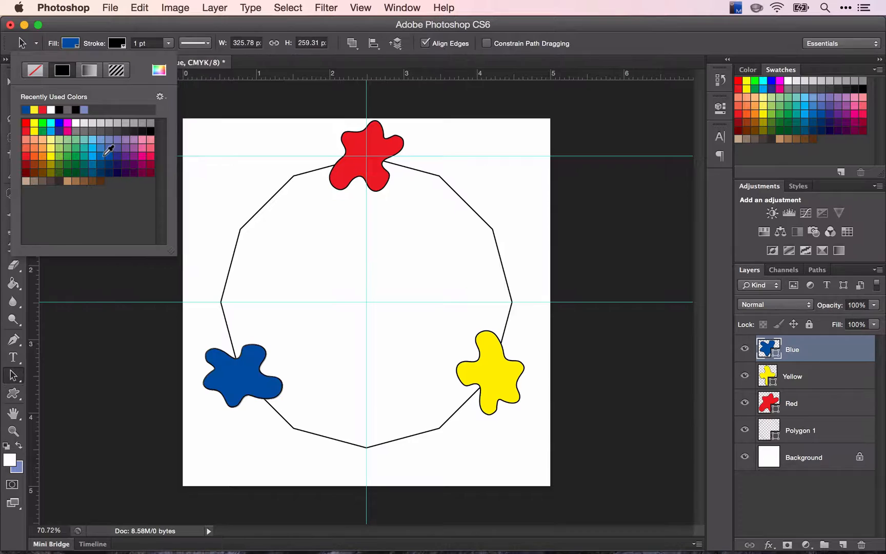
mouse_move(444, 195)
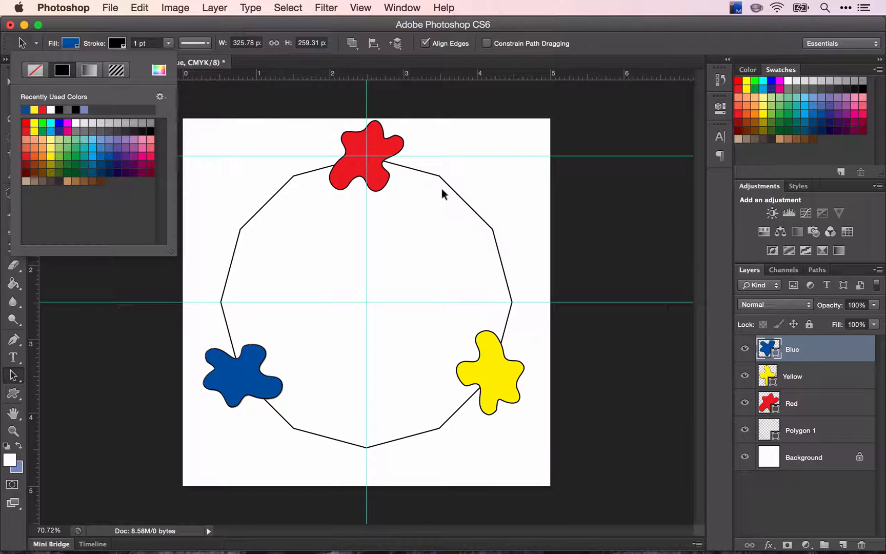
mouse_move(97, 435)
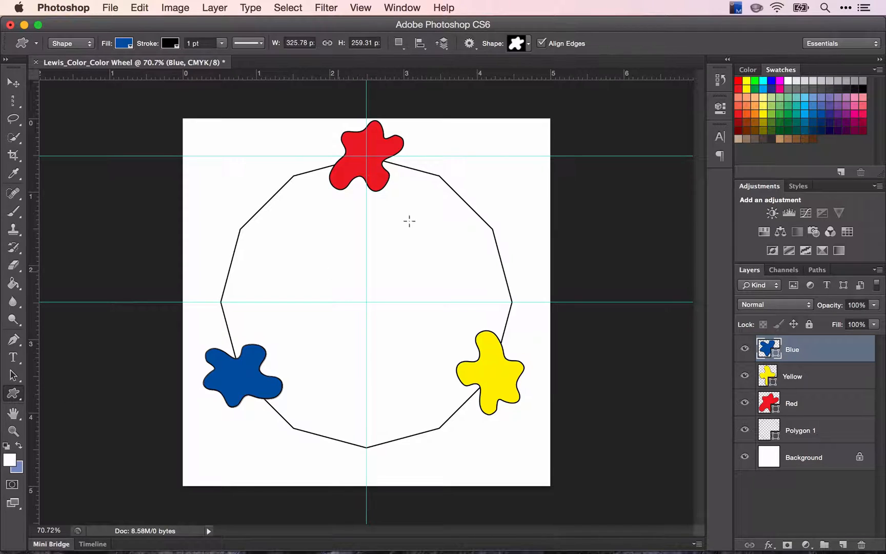
mouse_move(489, 228)
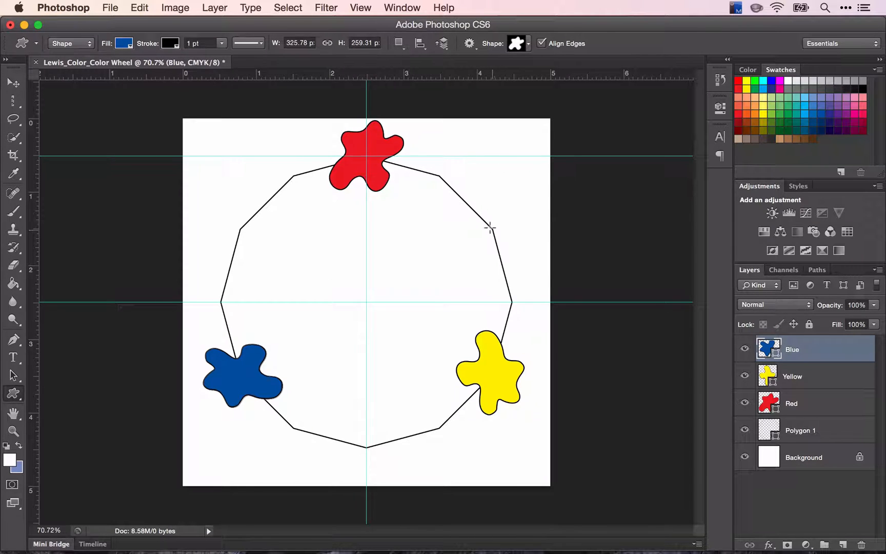
mouse_move(490, 226)
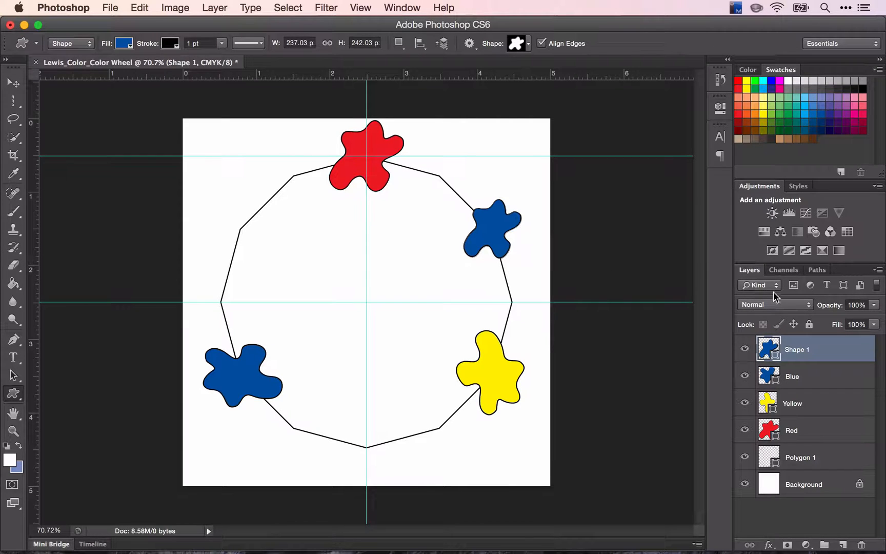
mouse_move(809, 332)
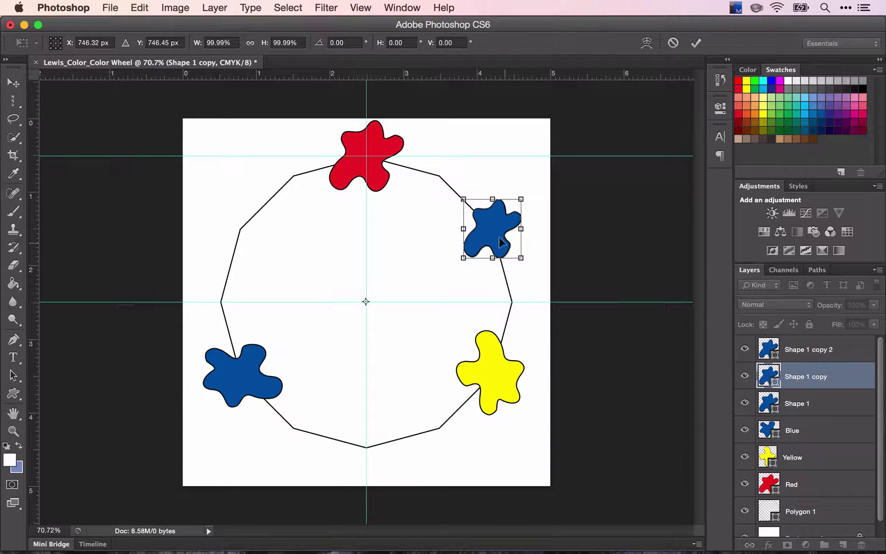
- Confirm the rotated copy of the medium splat in its new position around the centre
key(shift)
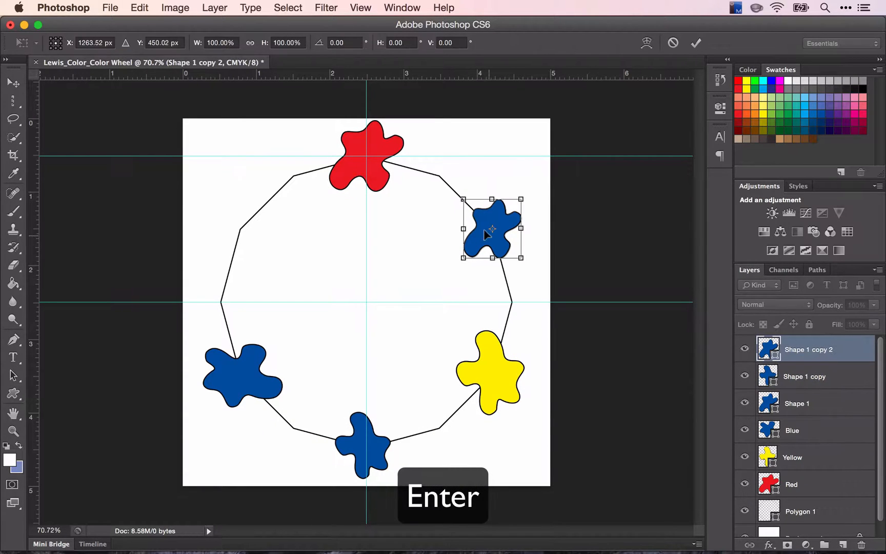
key(Return)
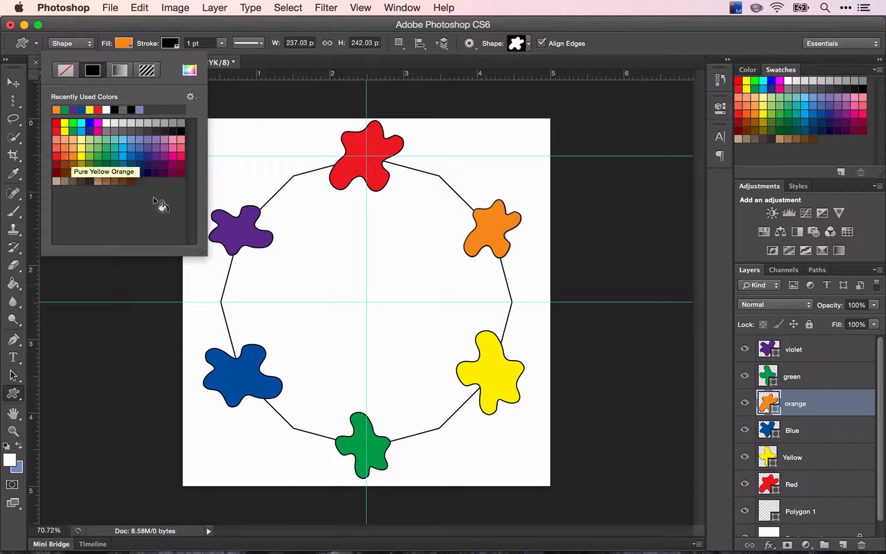
mouse_move(469, 188)
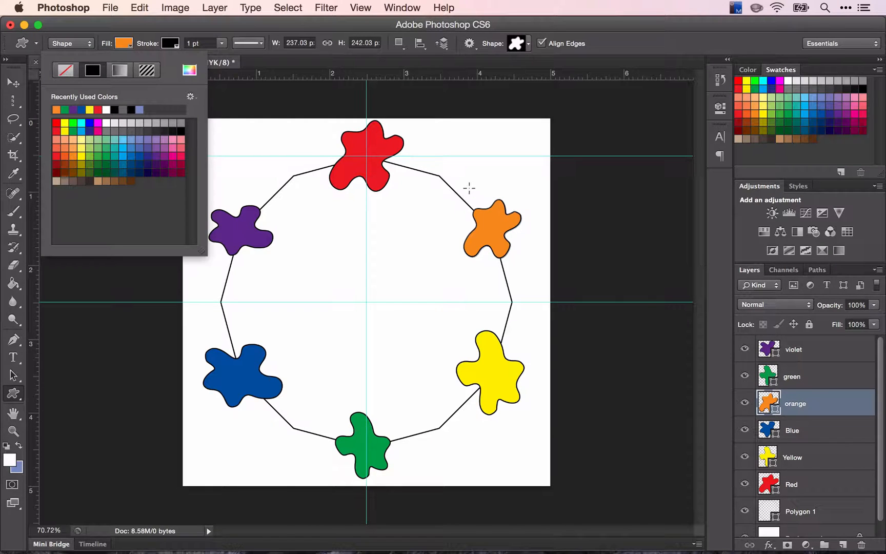
mouse_move(434, 172)
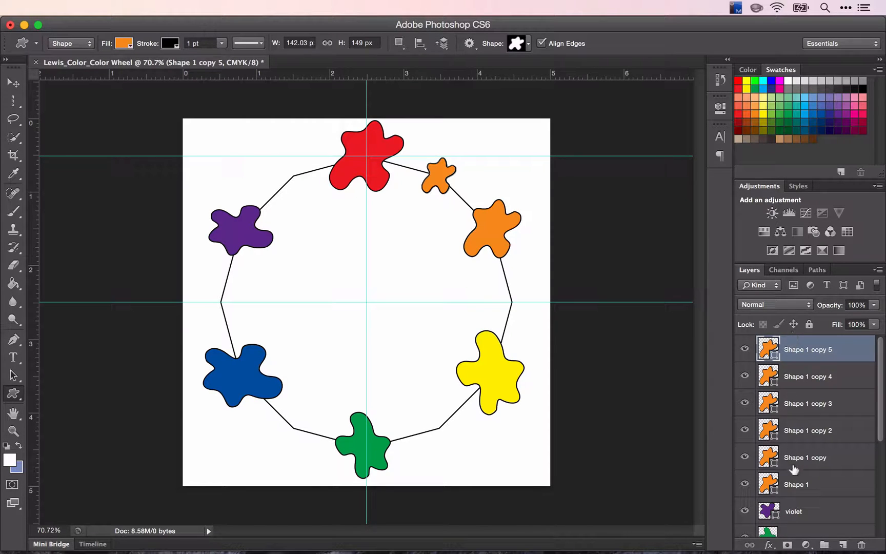
- Place a small orange splat copy in a gap on the polygon between larger splats
click(805, 457)
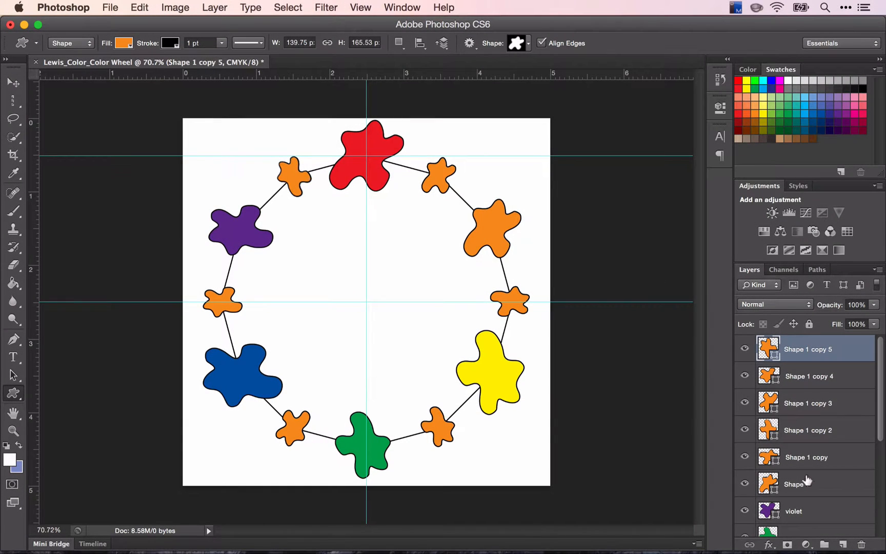
- Recolour the small splat beside red to red-orange and begin the fill for the orange-yellow one
click(797, 484)
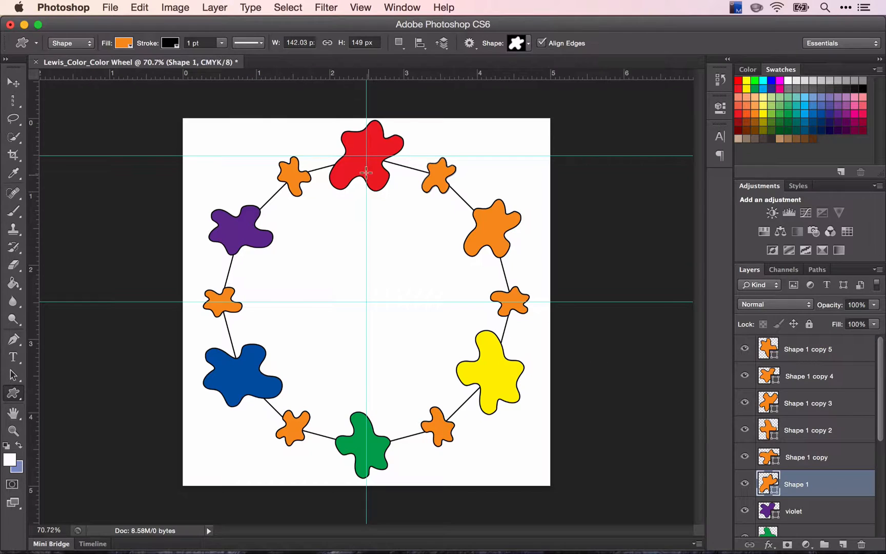
click(123, 43)
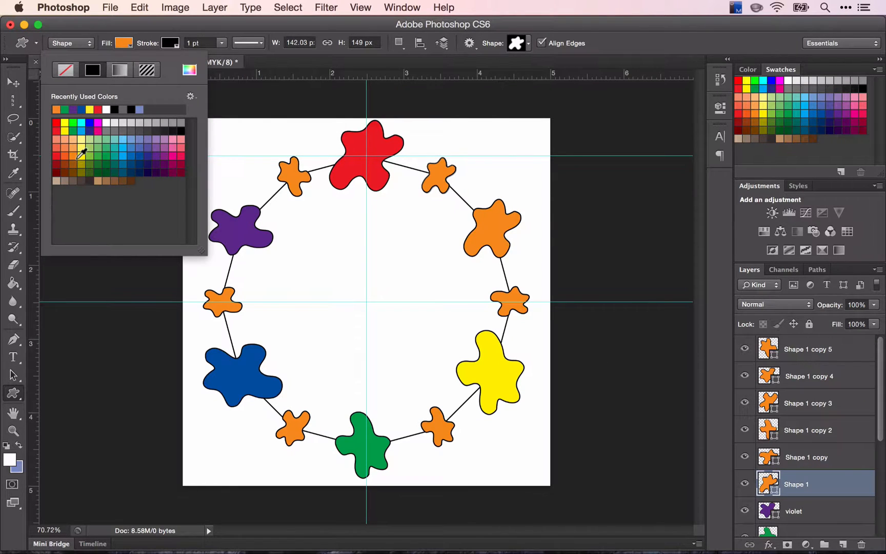
mouse_move(64, 152)
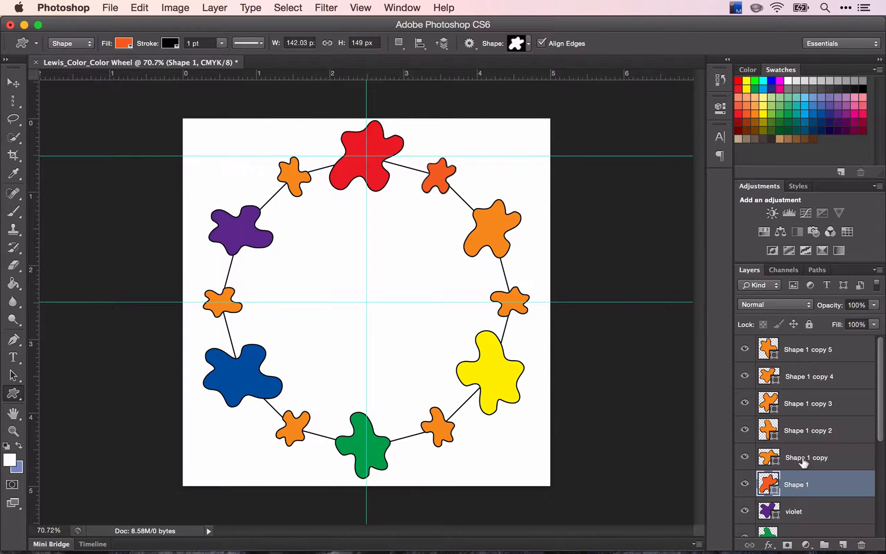
click(123, 43)
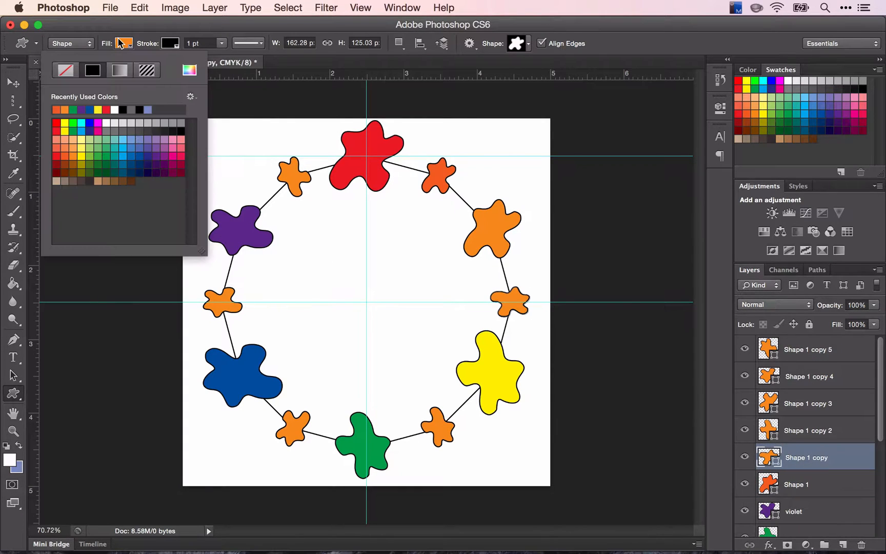
click(73, 157)
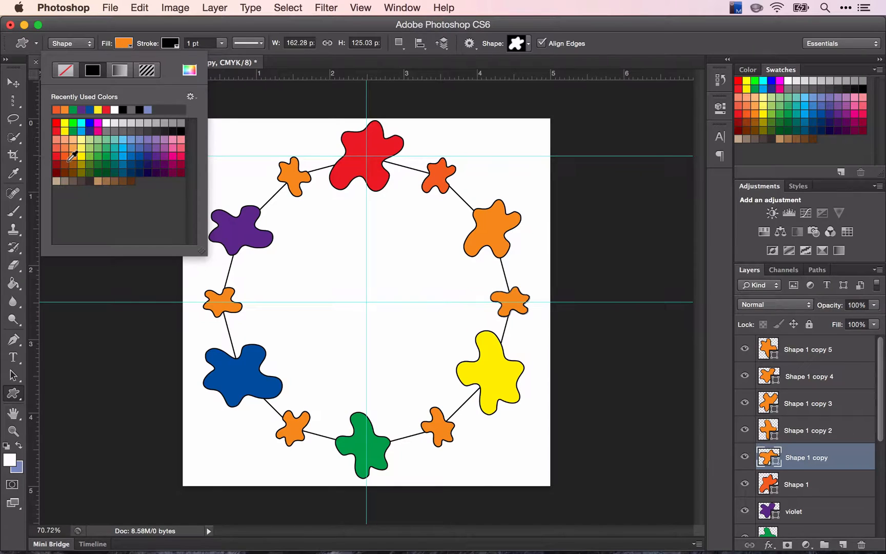
mouse_move(71, 153)
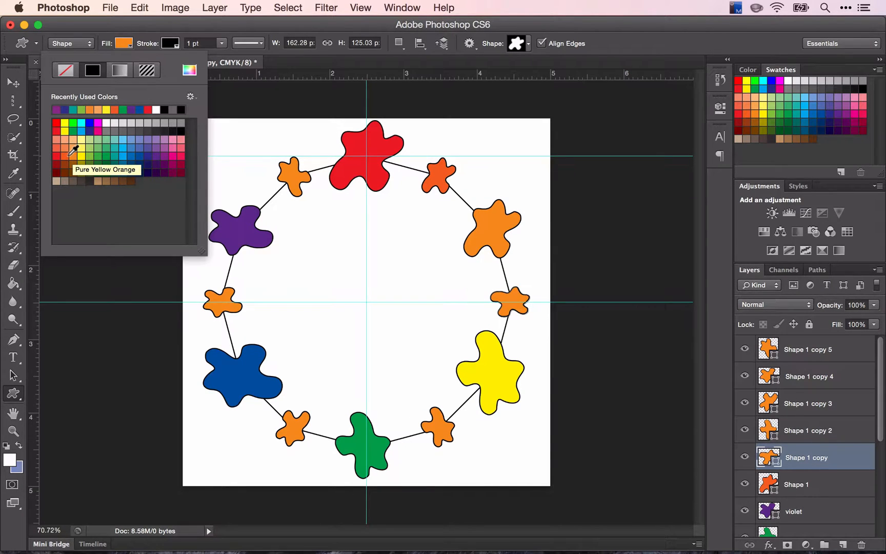
mouse_move(70, 153)
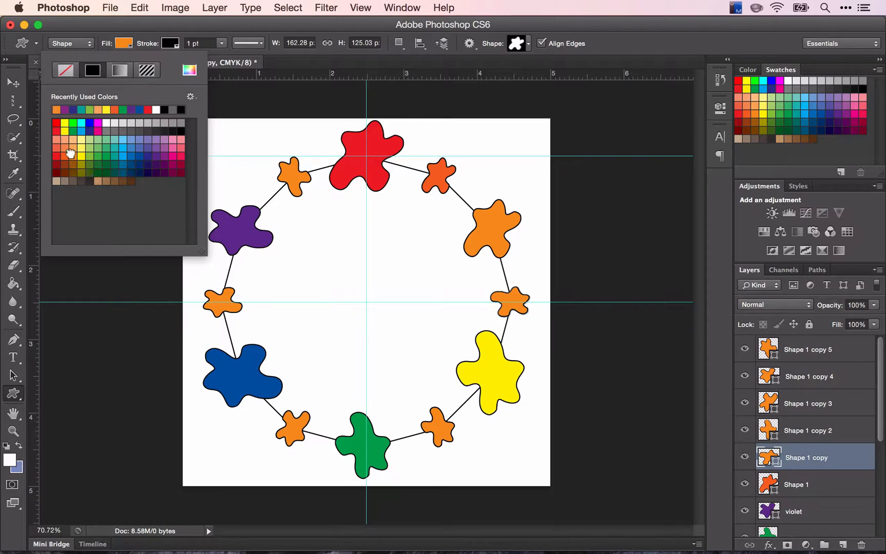
mouse_move(437, 214)
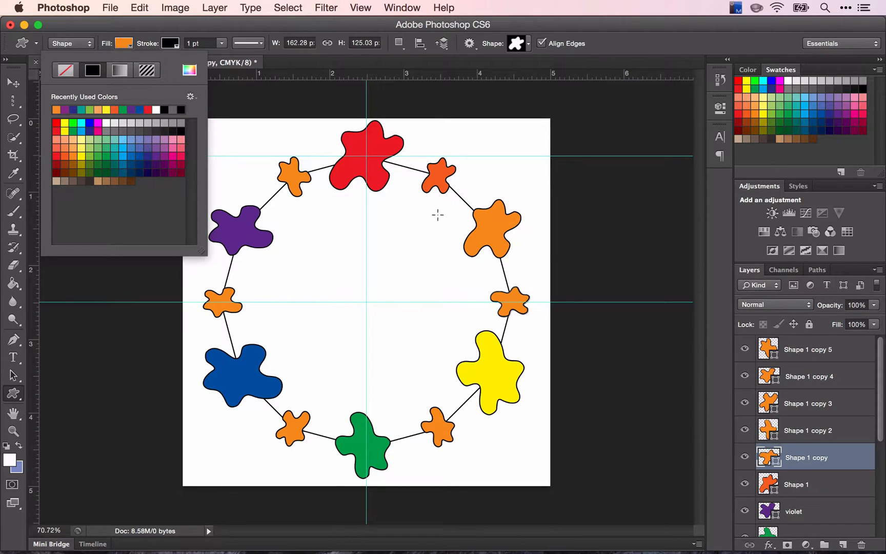
mouse_move(491, 229)
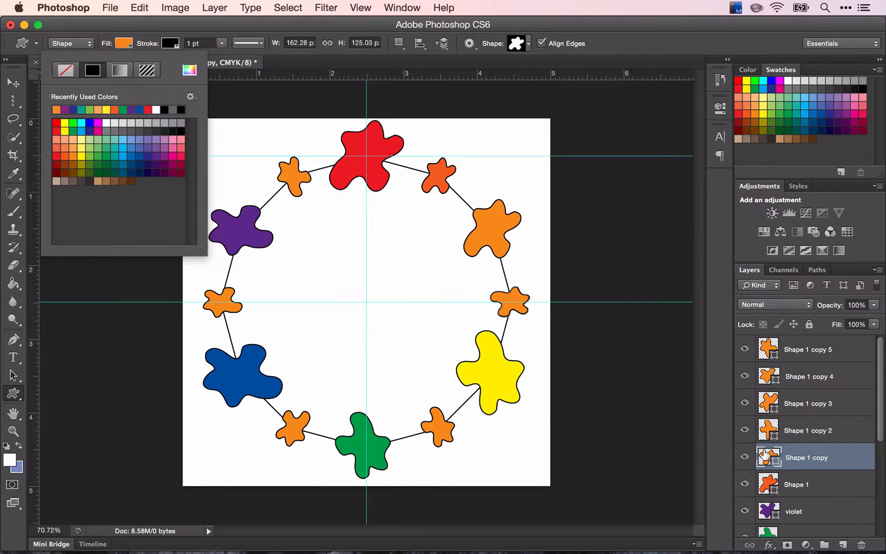
- Set the small splat between orange and yellow to yellow-orange f7d61e via the Color Picker
click(123, 43)
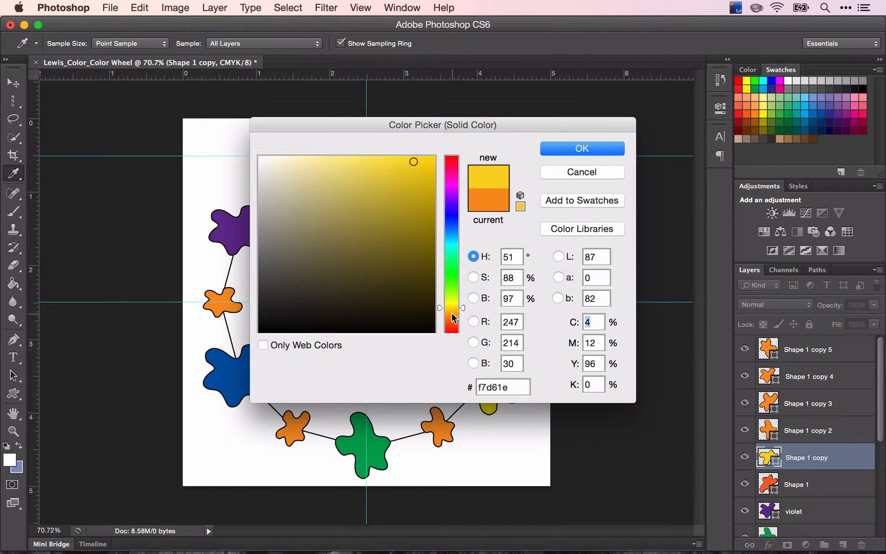
mouse_move(580, 148)
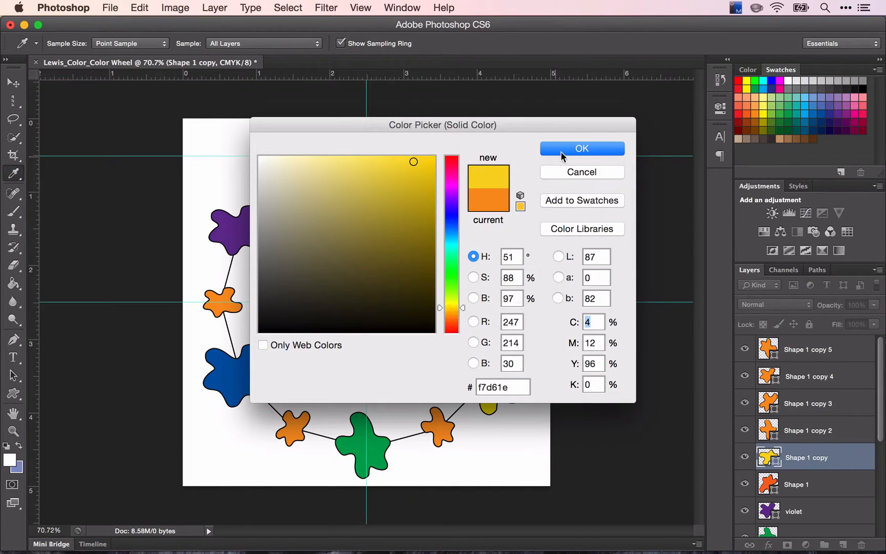
click(582, 148)
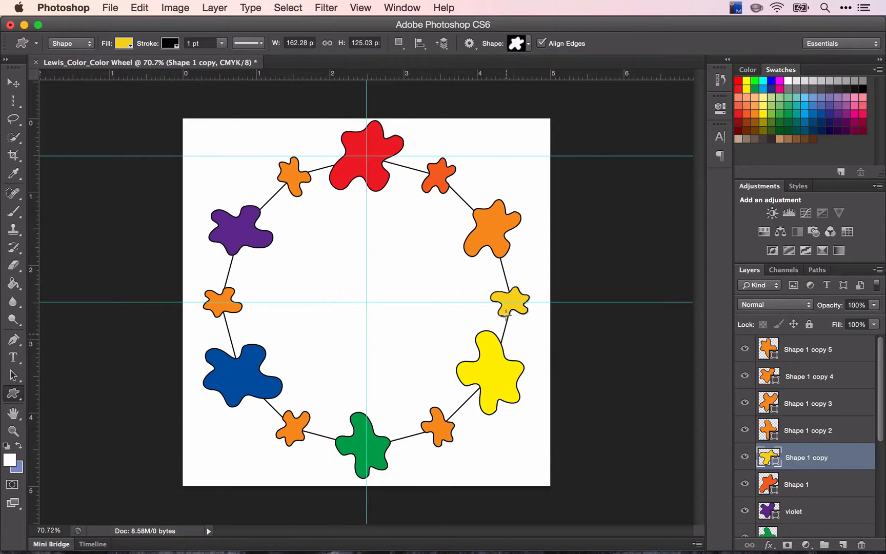
- Fill the next small splats Pure Pea Green and Pure Blue Violet
click(123, 43)
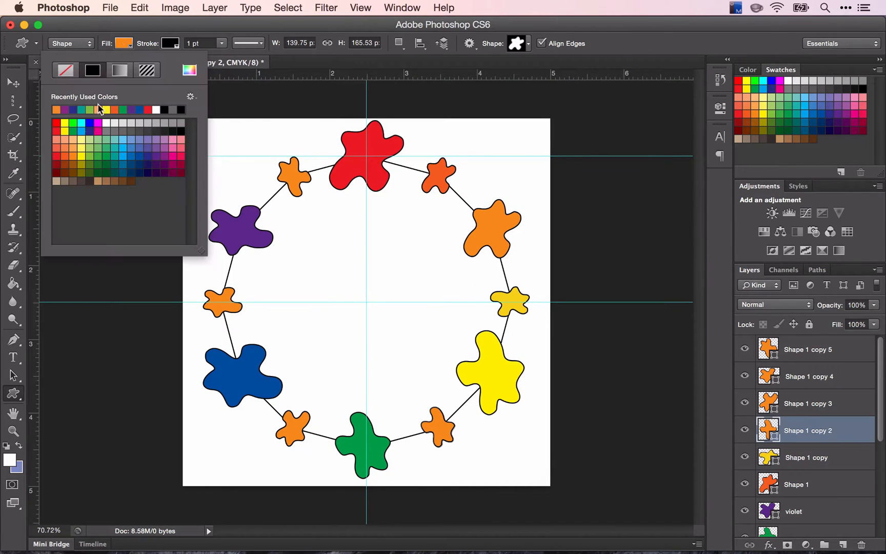
mouse_move(84, 155)
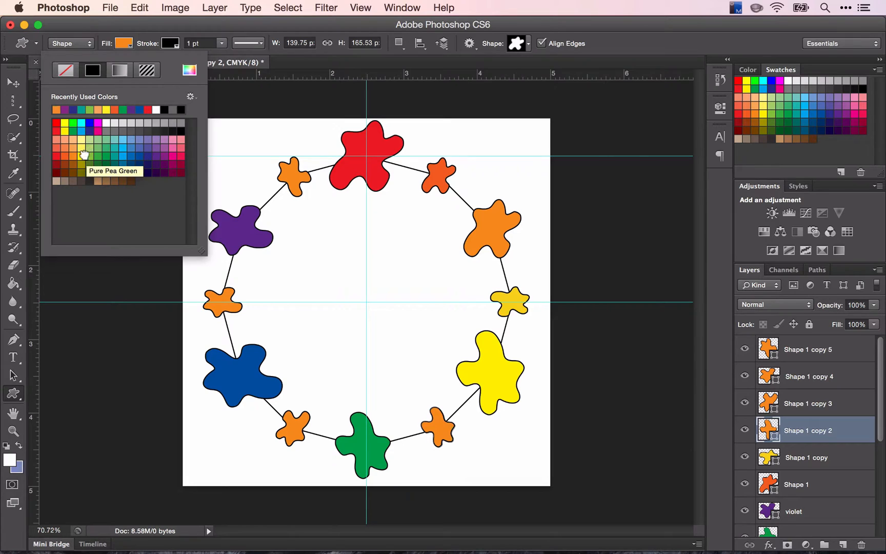
click(84, 155)
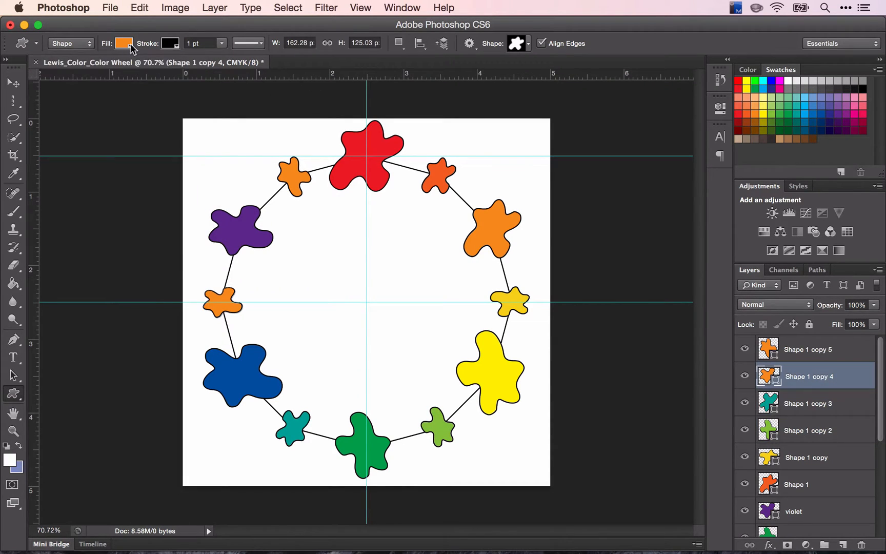
click(123, 43)
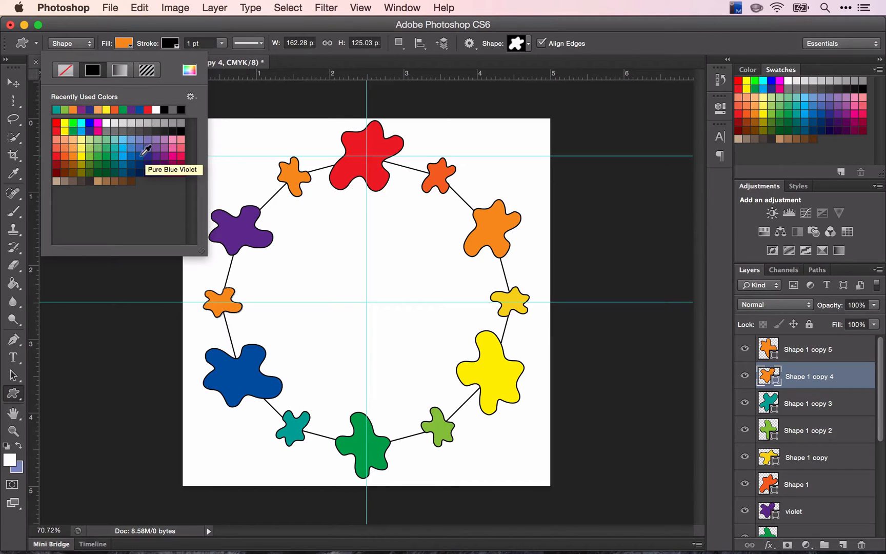
click(146, 151)
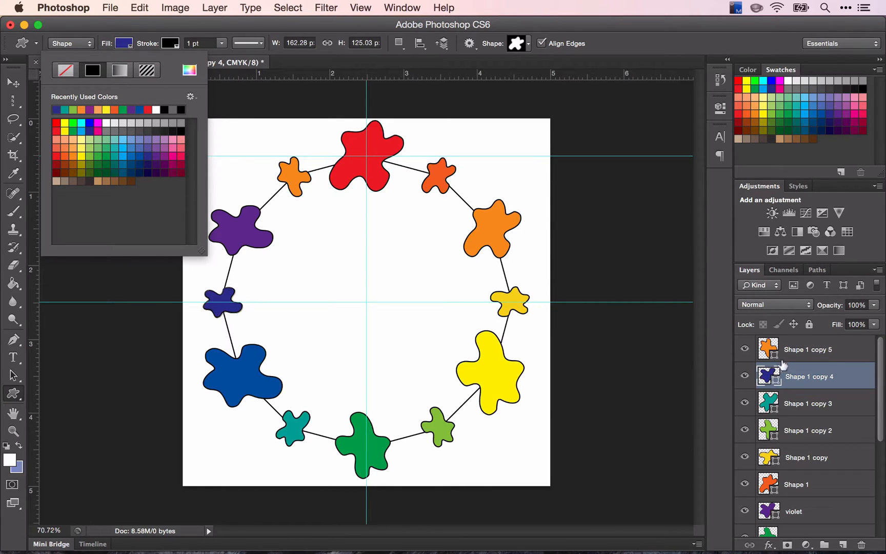
- Fill the top-left small splat Pure Violet Magenta, completing the wheel
click(808, 350)
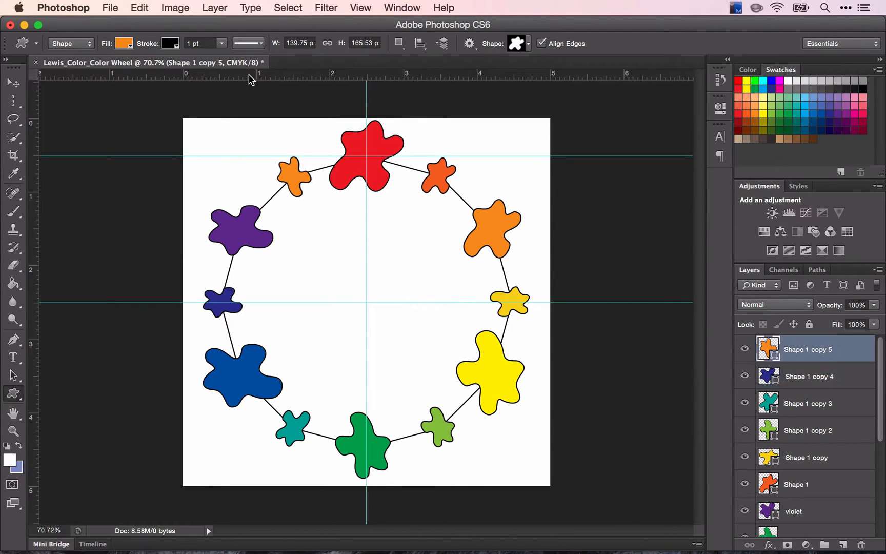
click(123, 43)
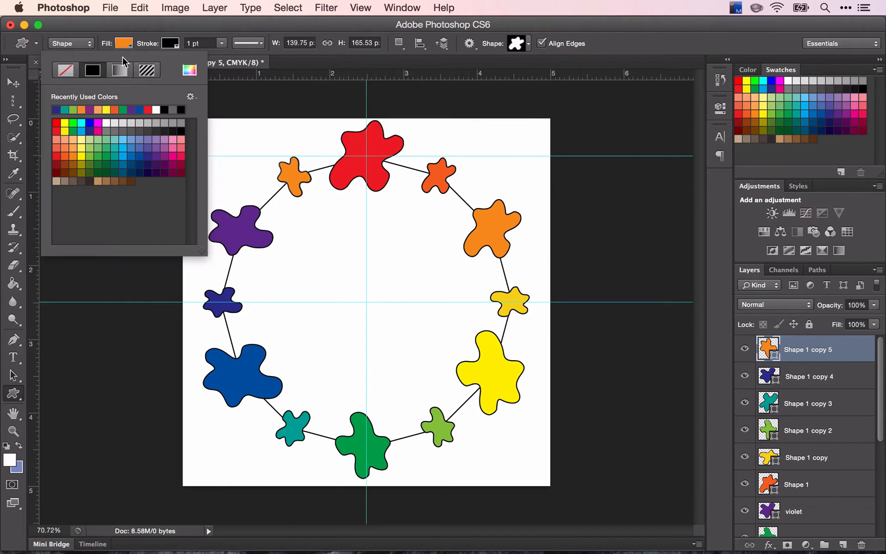
mouse_move(165, 149)
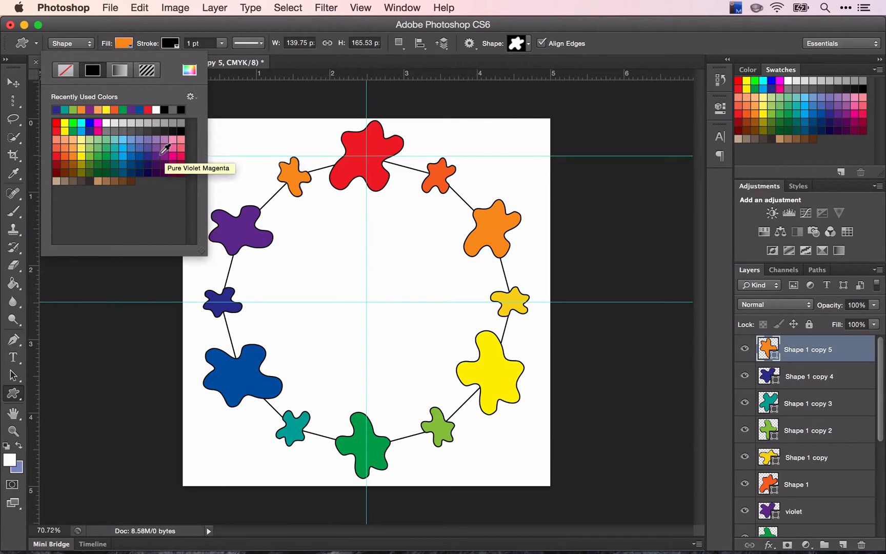
click(166, 152)
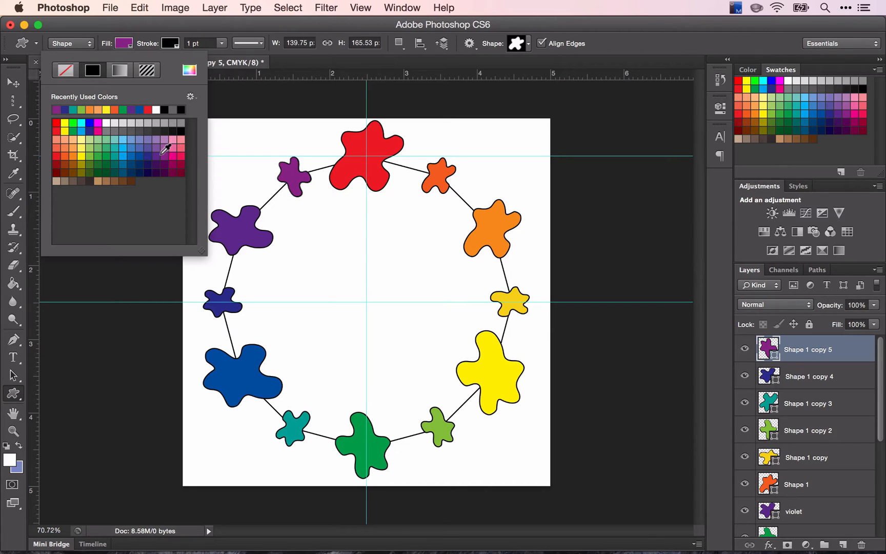
mouse_move(325, 333)
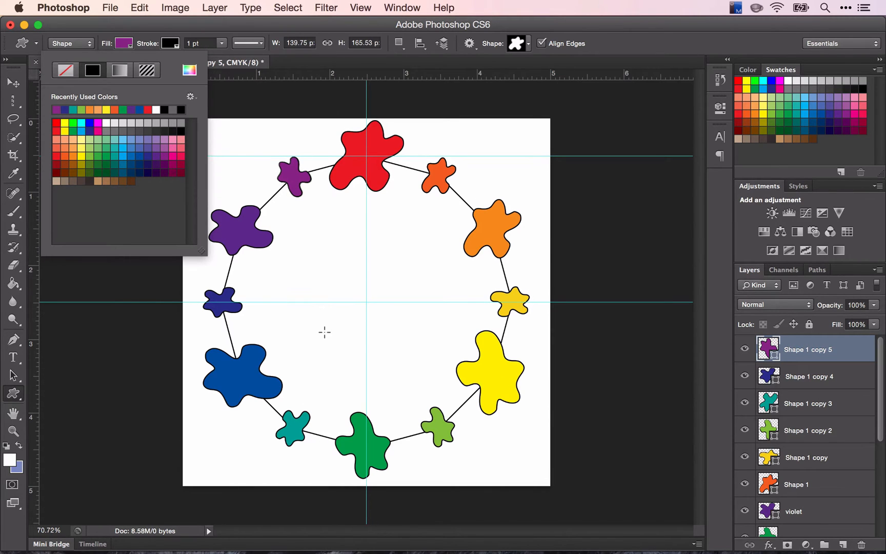